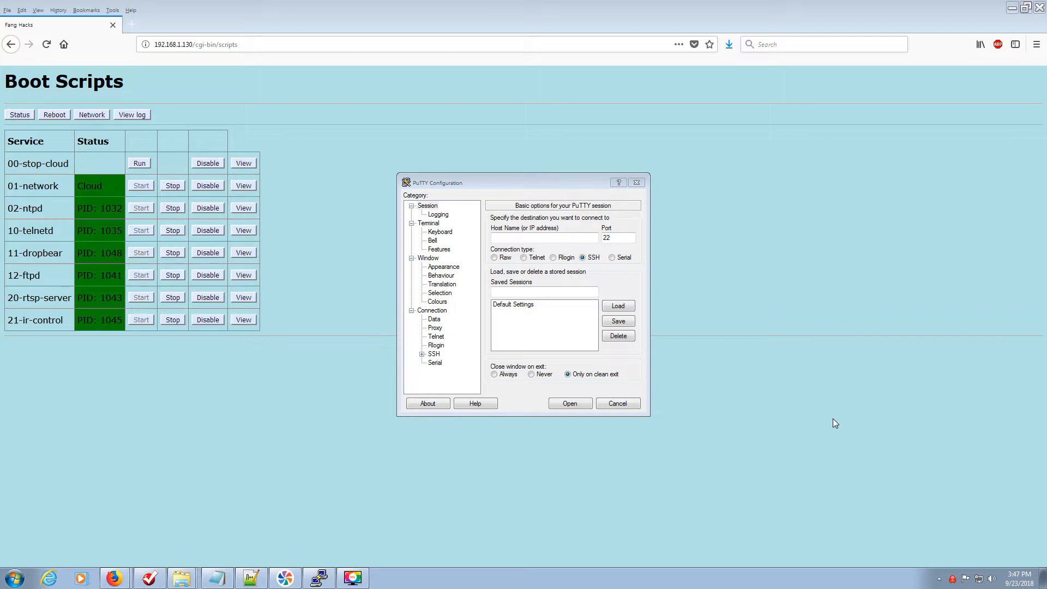
pyautogui.moveTo(738, 392)
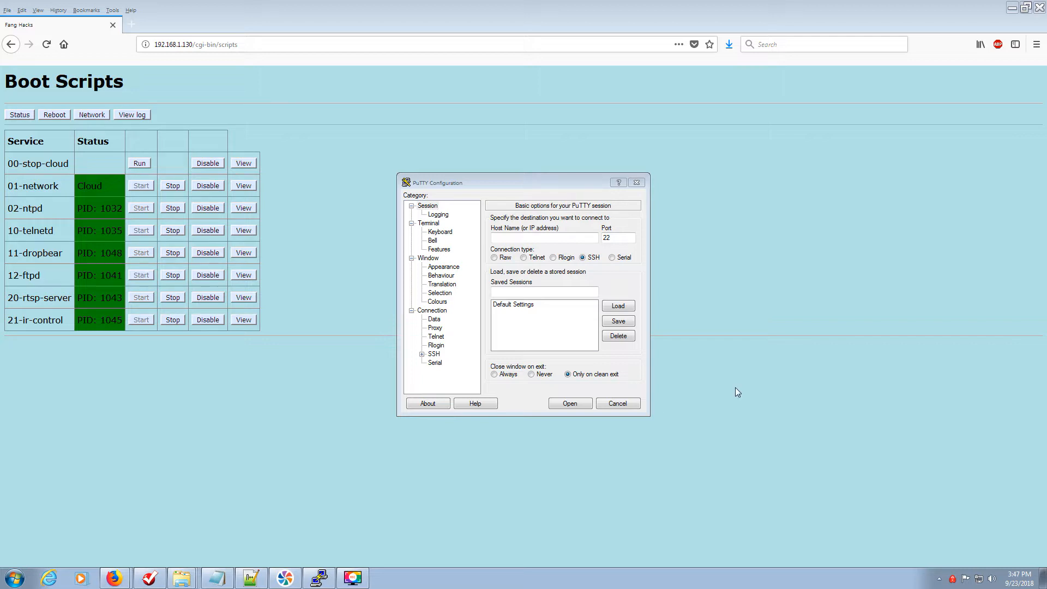
pyautogui.moveTo(32, 312)
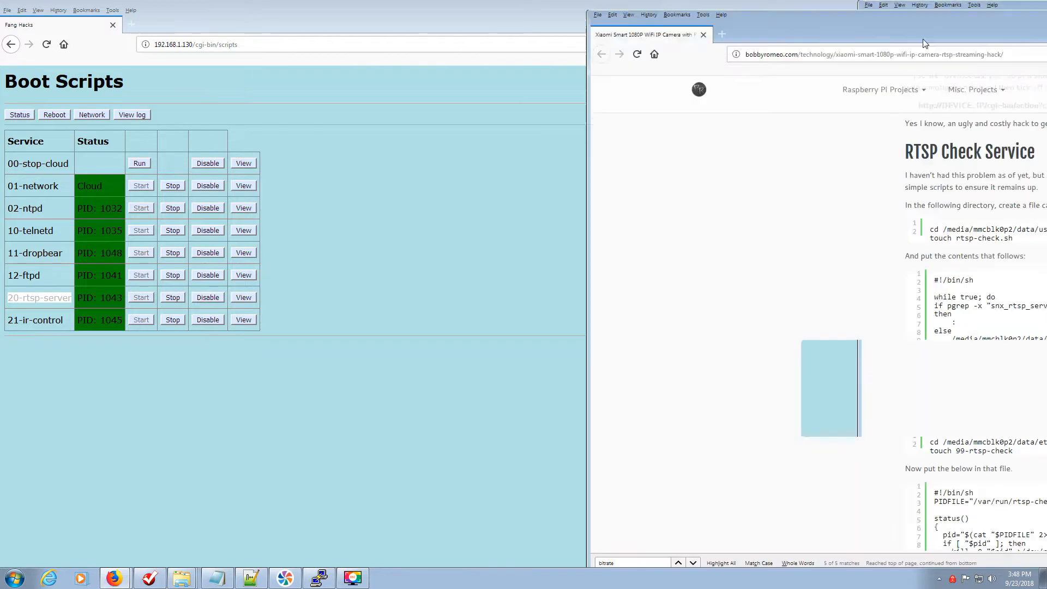
# - Read through the tutorial's rtsp-check.sh and 99-rtsp-check script instructions
pyautogui.click(1024, 14)
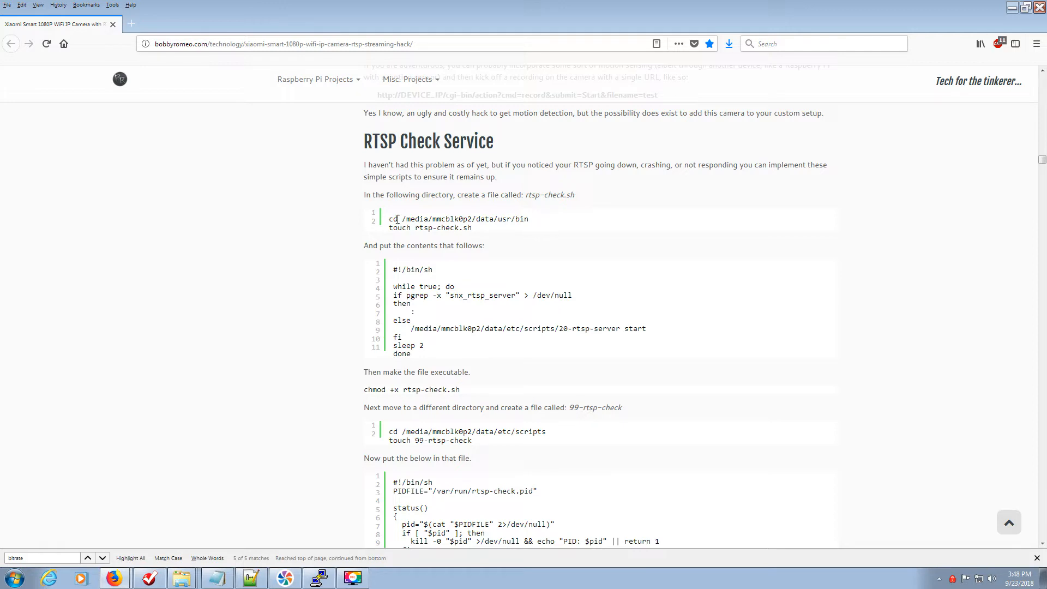
pyautogui.moveTo(466, 395)
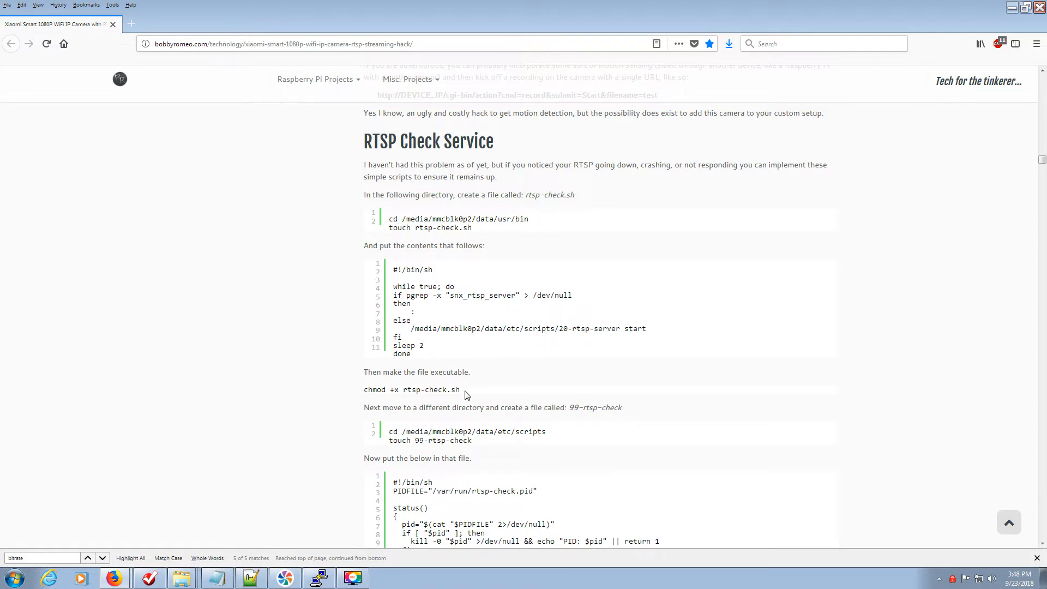
pyautogui.scroll(-3)
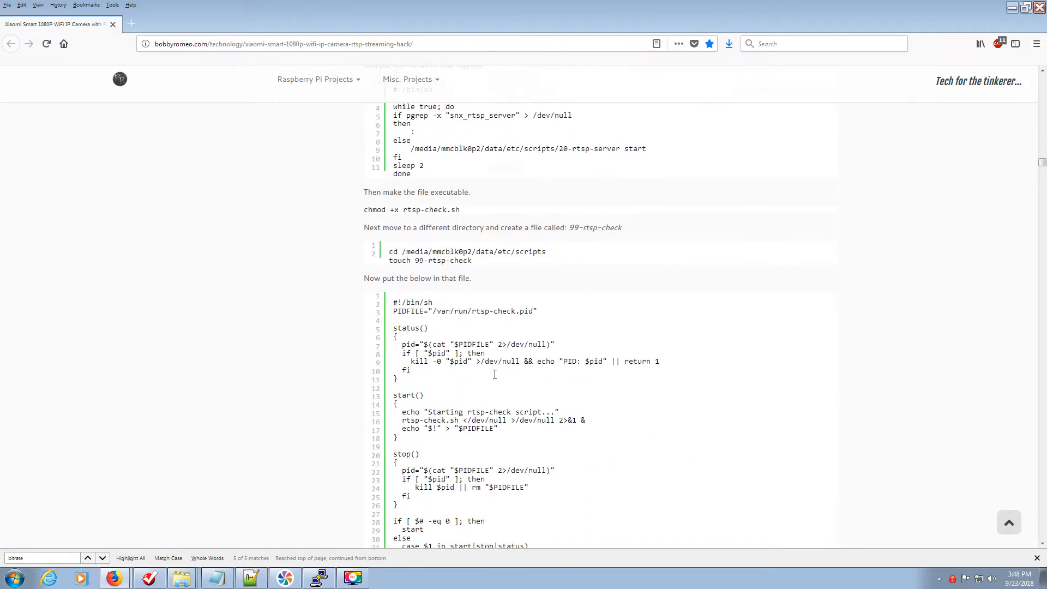
pyautogui.scroll(-3)
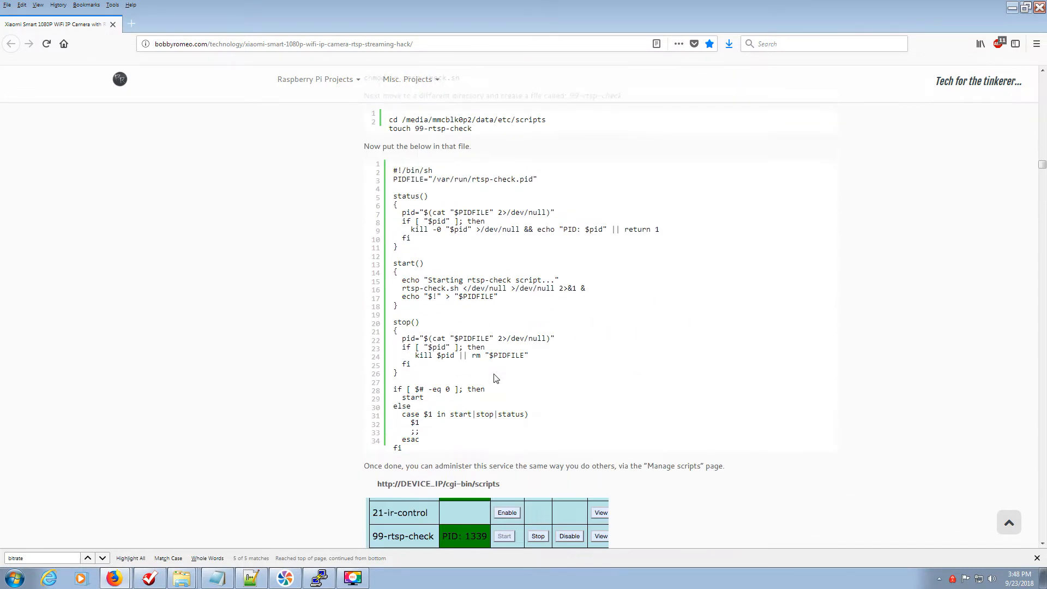
pyautogui.scroll(3)
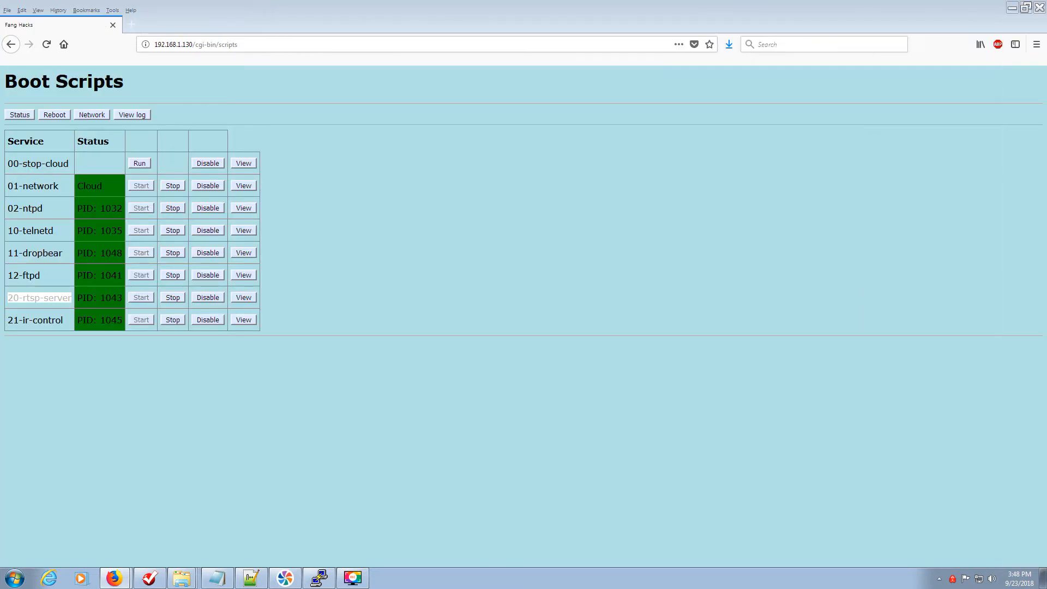
pyautogui.moveTo(318, 578)
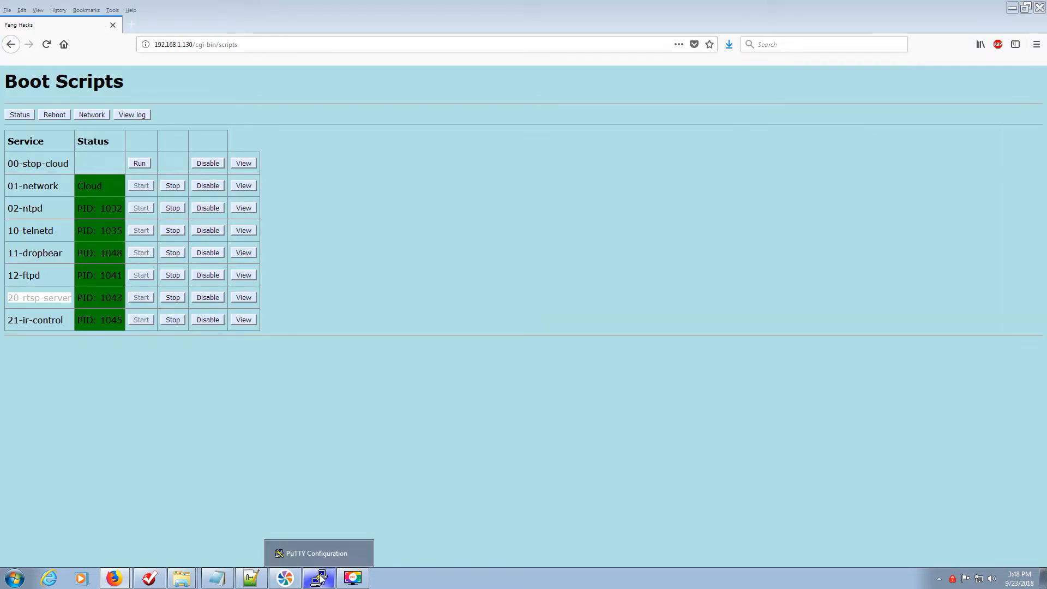
# - Restore the PuTTY Configuration window from the taskbar
pyautogui.click(318, 577)
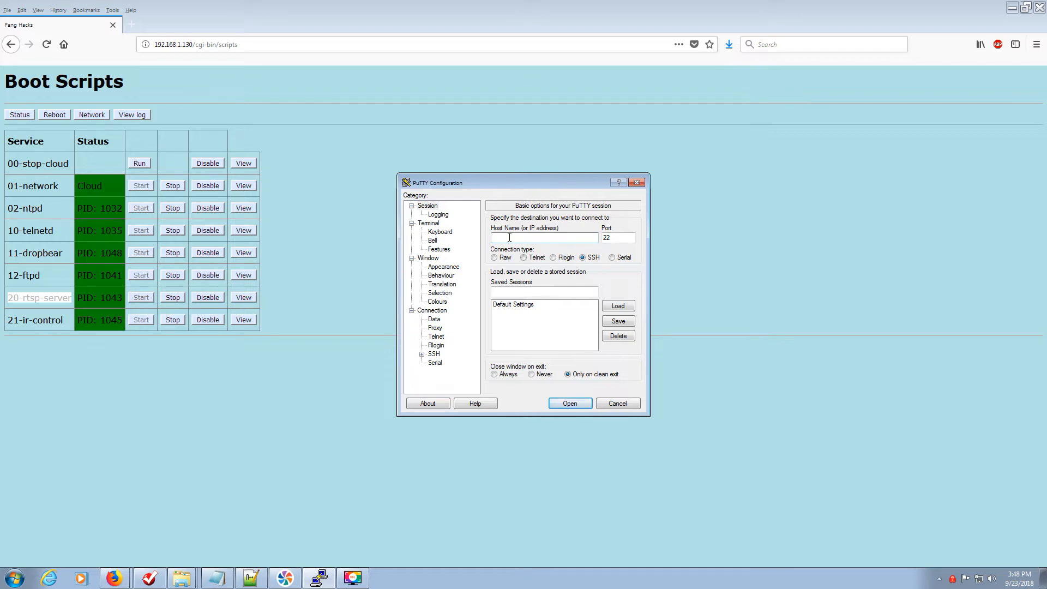
# - Enter root@192. as the host name in PuTTY
pyautogui.write('root')
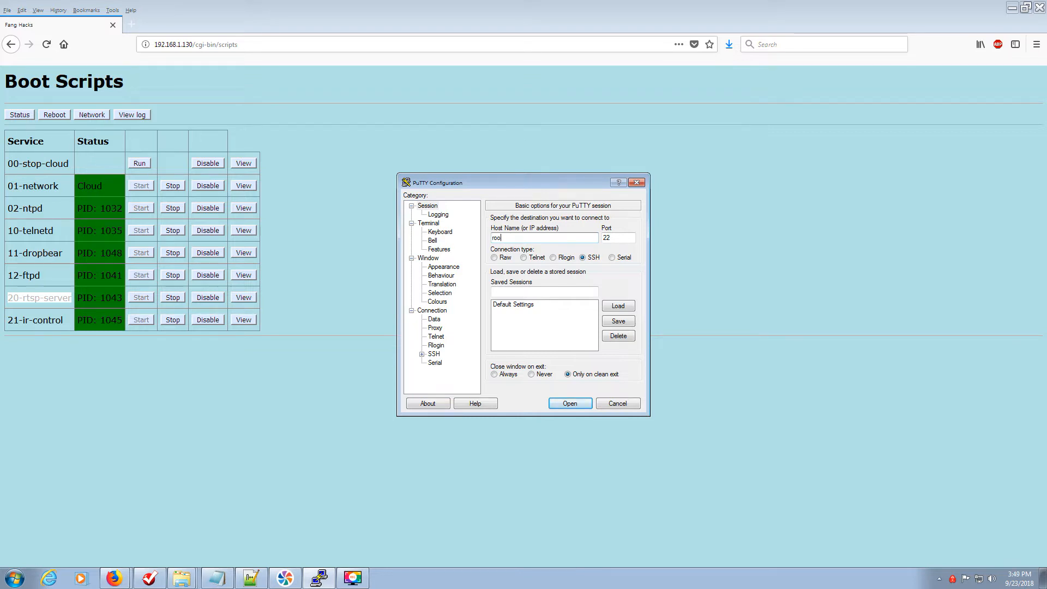
pyautogui.write('@')
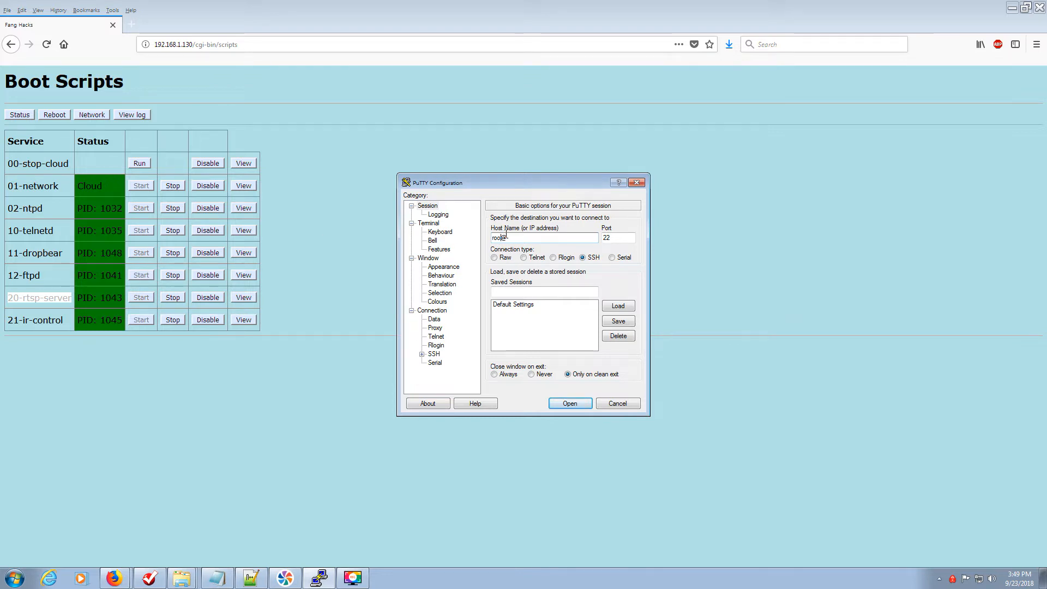
pyautogui.write('t')
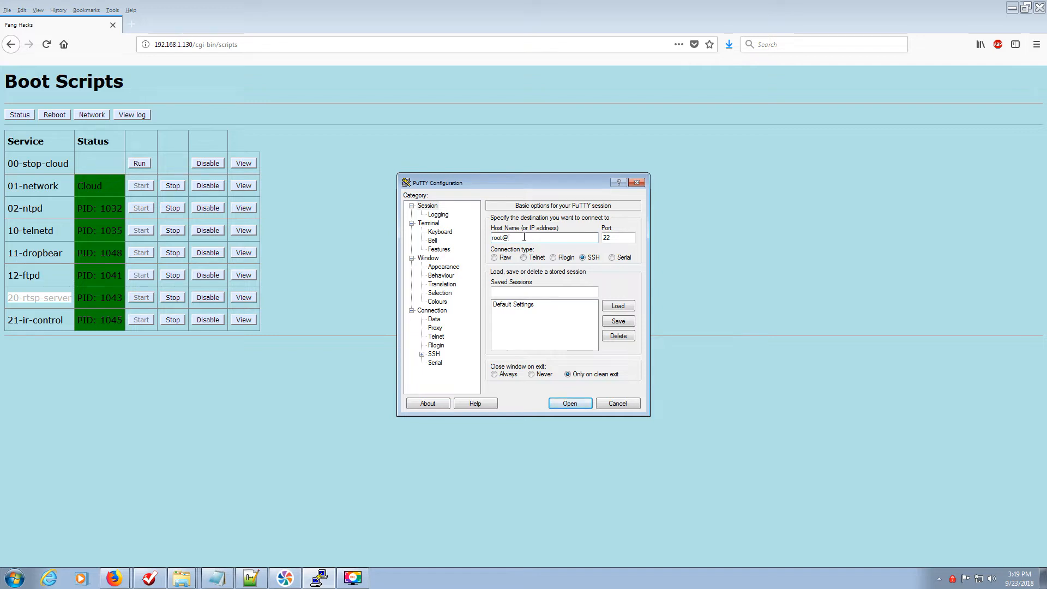
pyautogui.write('192.168.1.130')
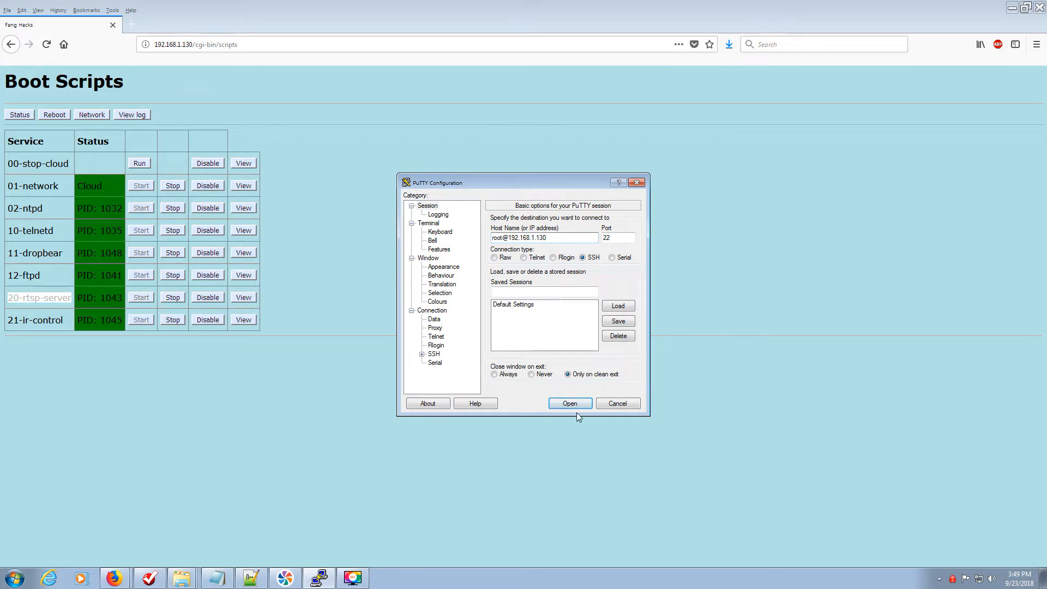
# - Confirm the camera IP 192.168.1.130 in Firefox and open the SSH session
pyautogui.click(280, 44)
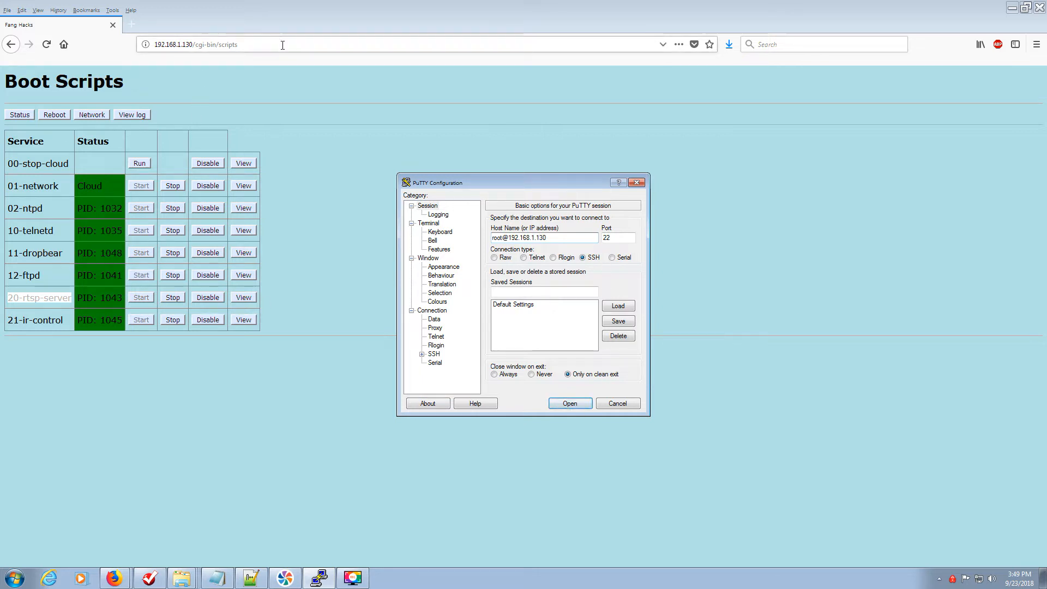
pyautogui.click(618, 182)
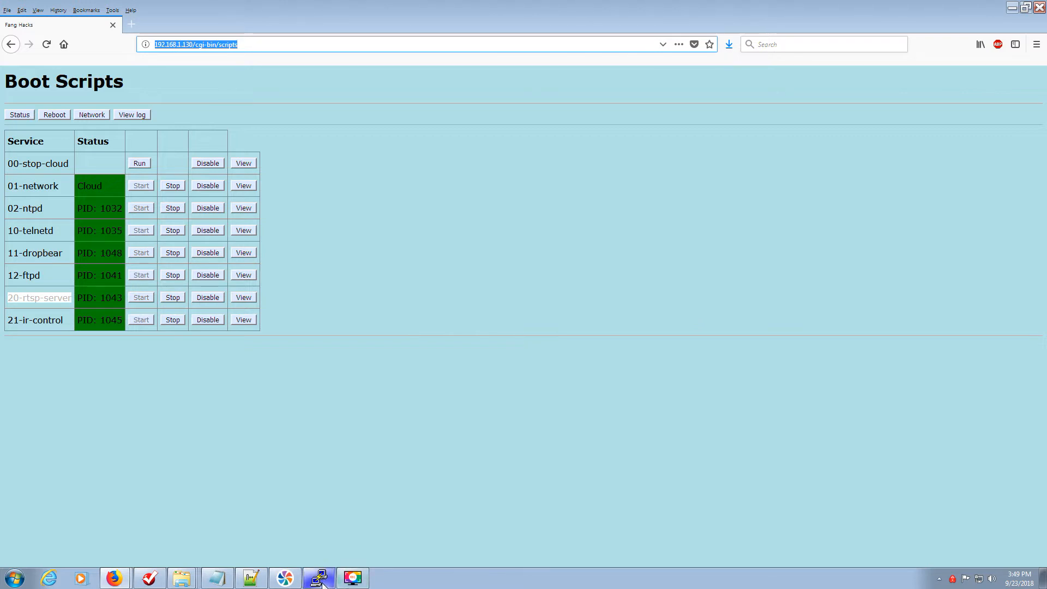
pyautogui.click(319, 578)
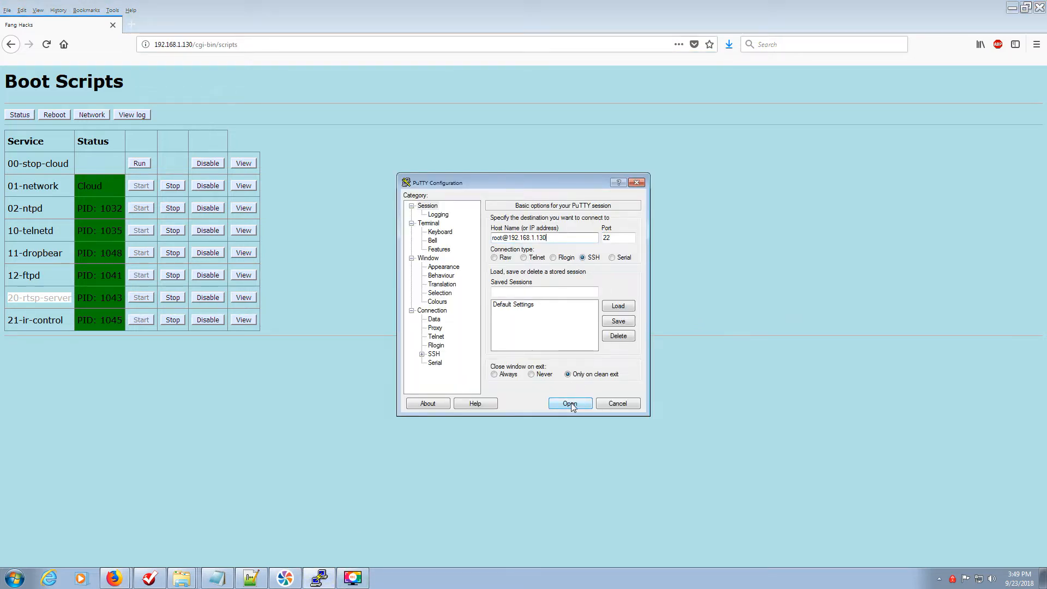
pyautogui.click(569, 404)
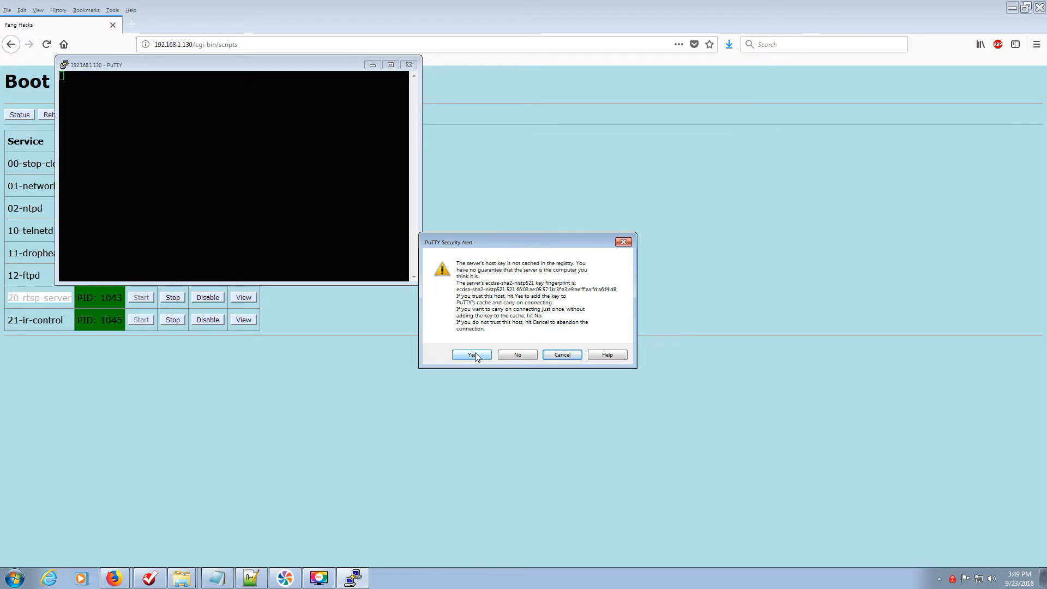
# - Accept the camera's host key and log in as root with the password
pyautogui.click(471, 354)
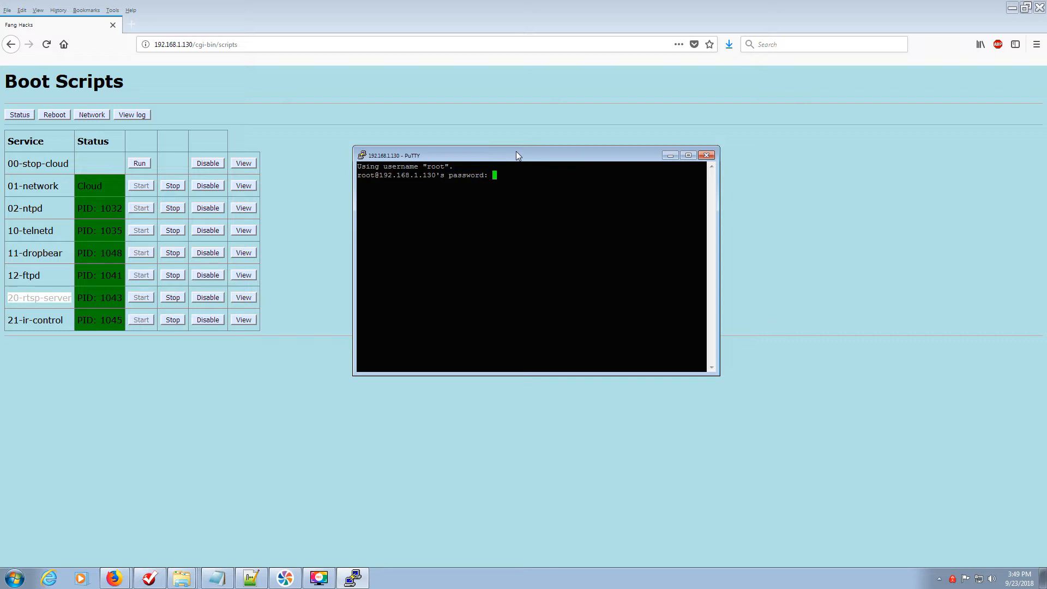
pyautogui.press('Return')
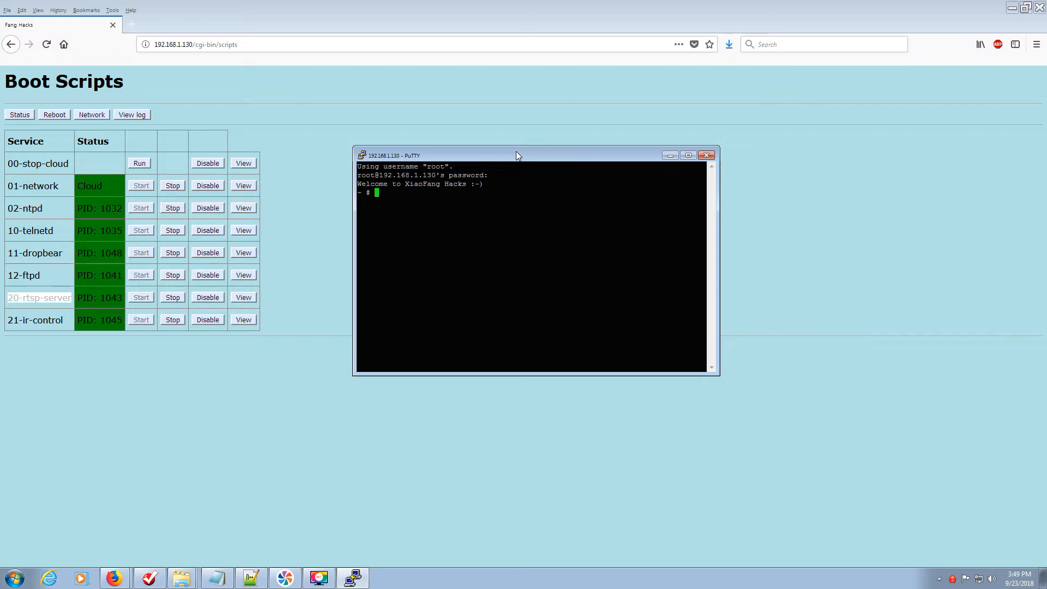
pyautogui.moveTo(502, 165)
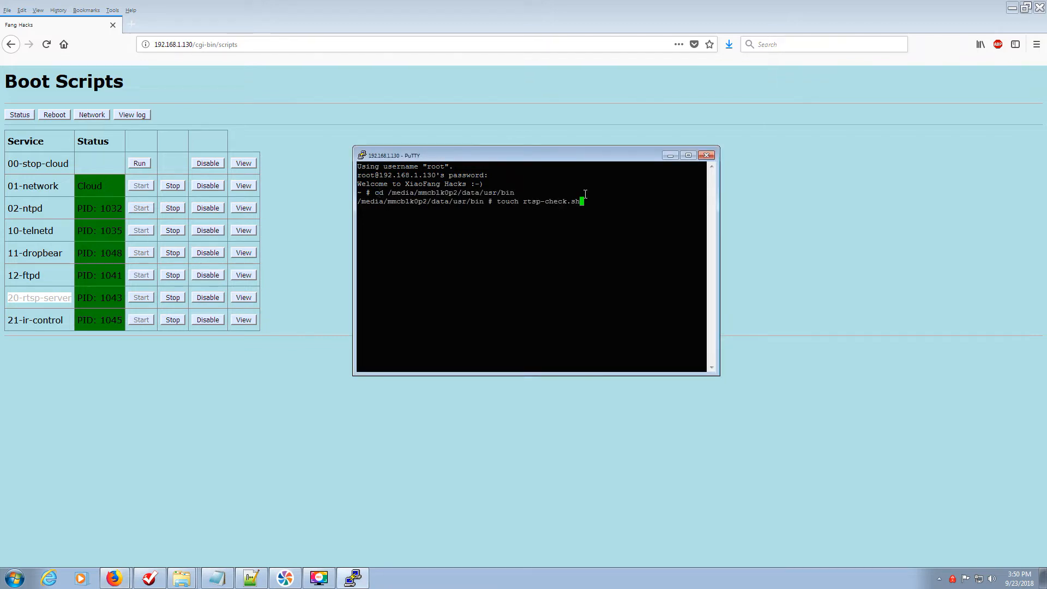
# - Create an empty rtsp-check.sh in /media/mmcblk0p2/data/usr/bin
pyautogui.press('Return')
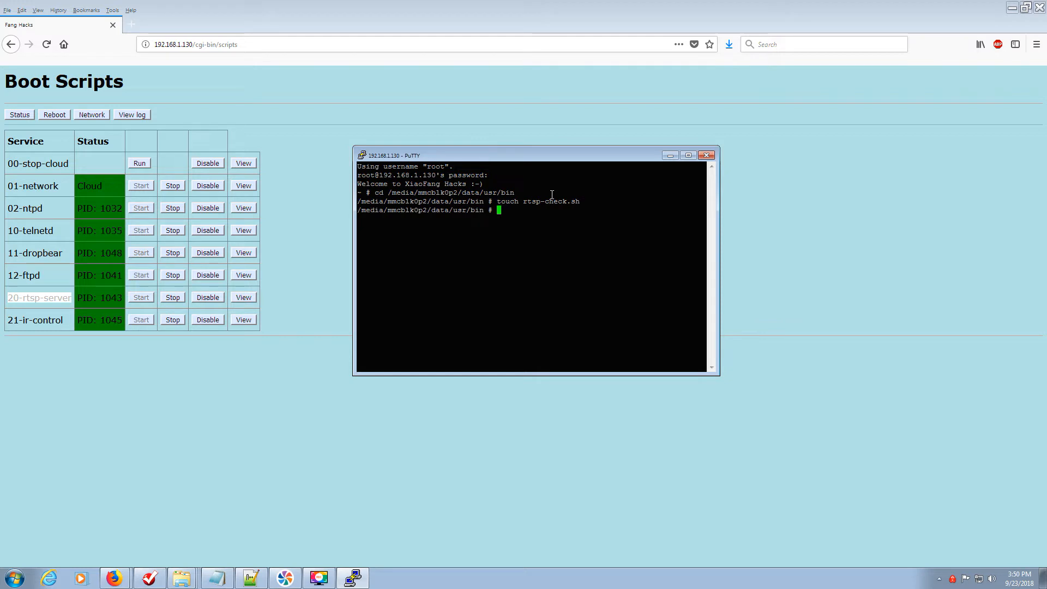
pyautogui.moveTo(526, 201)
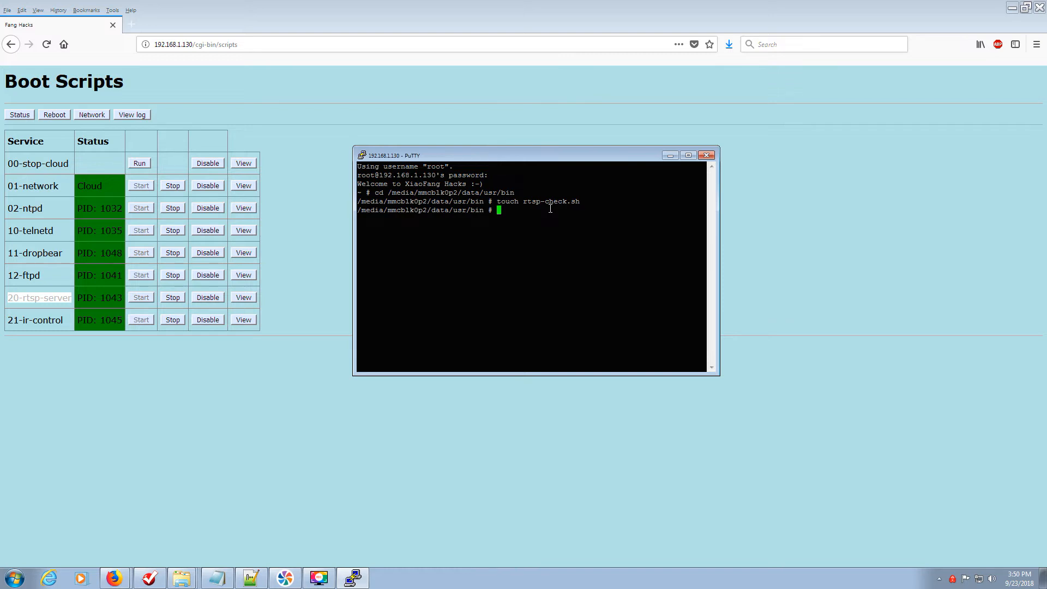
# - Write the pgrep-based RTSP restart loop into rtsp-check.sh in vi and save
pyautogui.write('vi')
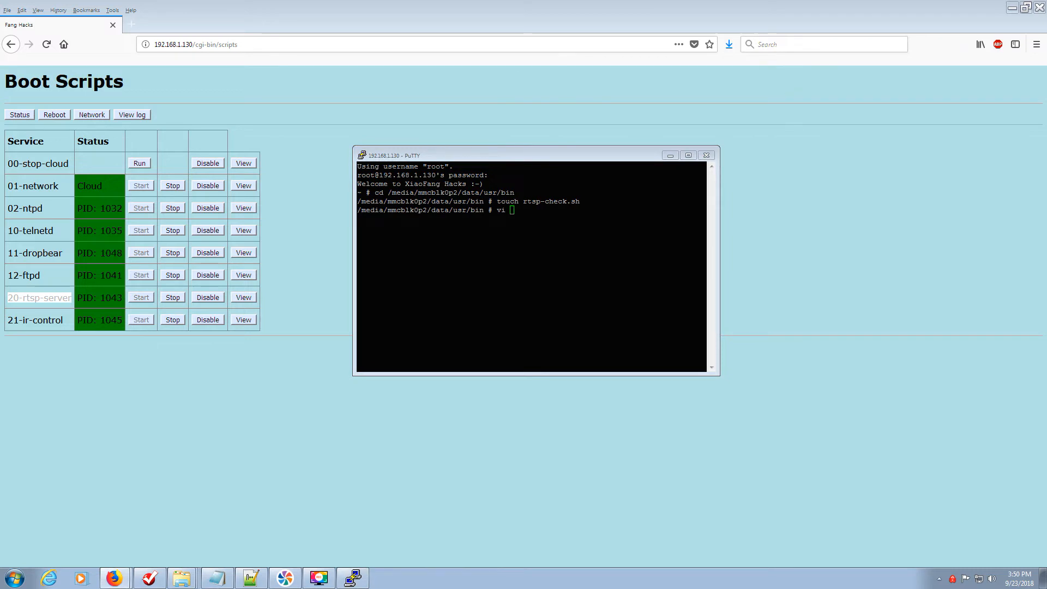
pyautogui.moveTo(544, 220)
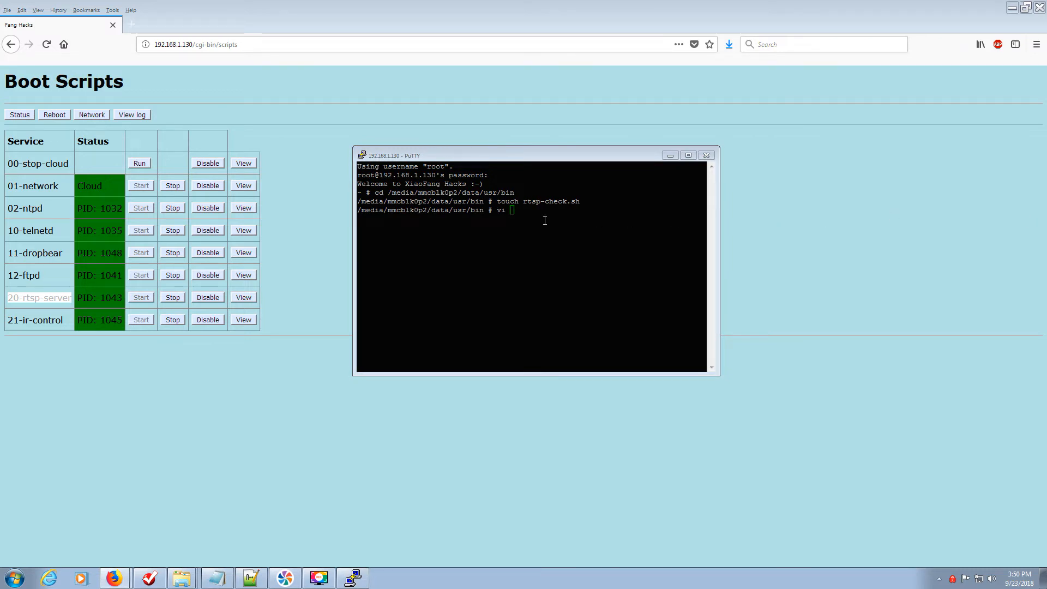
pyautogui.write('rtsp-check.sh')
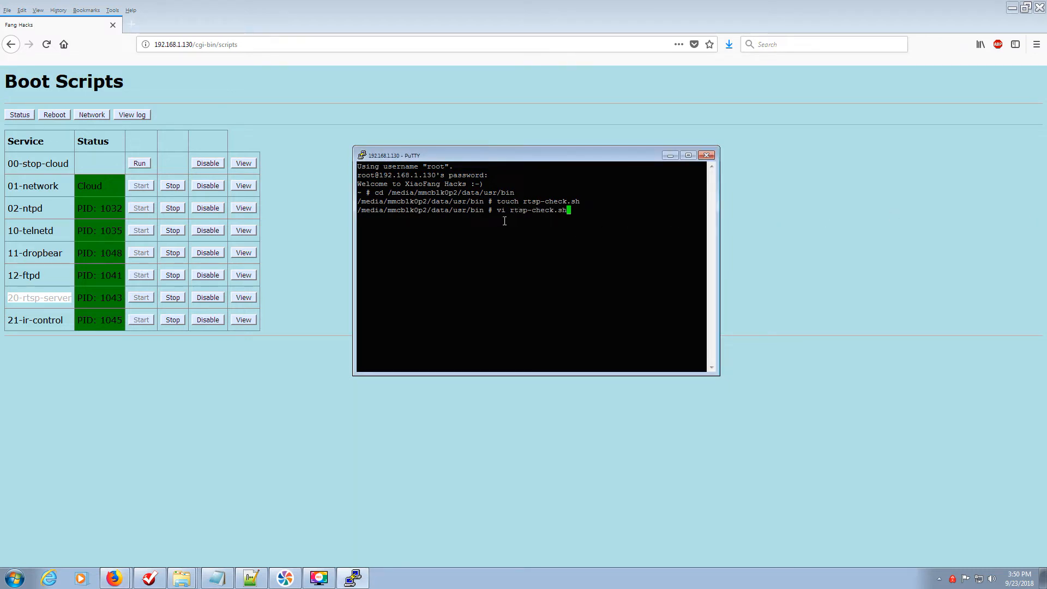
pyautogui.moveTo(549, 211)
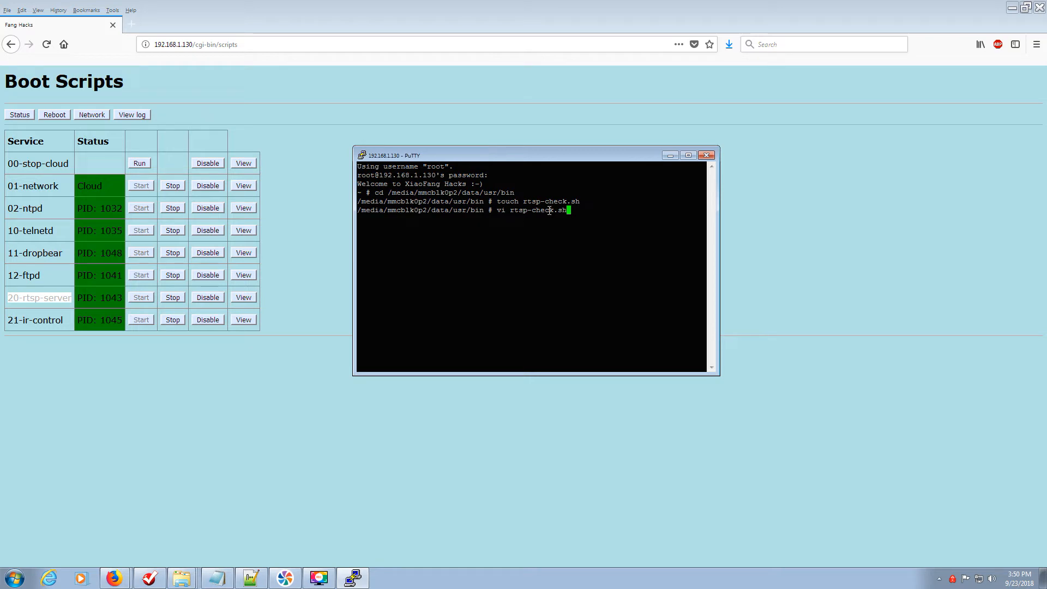
pyautogui.press('Return')
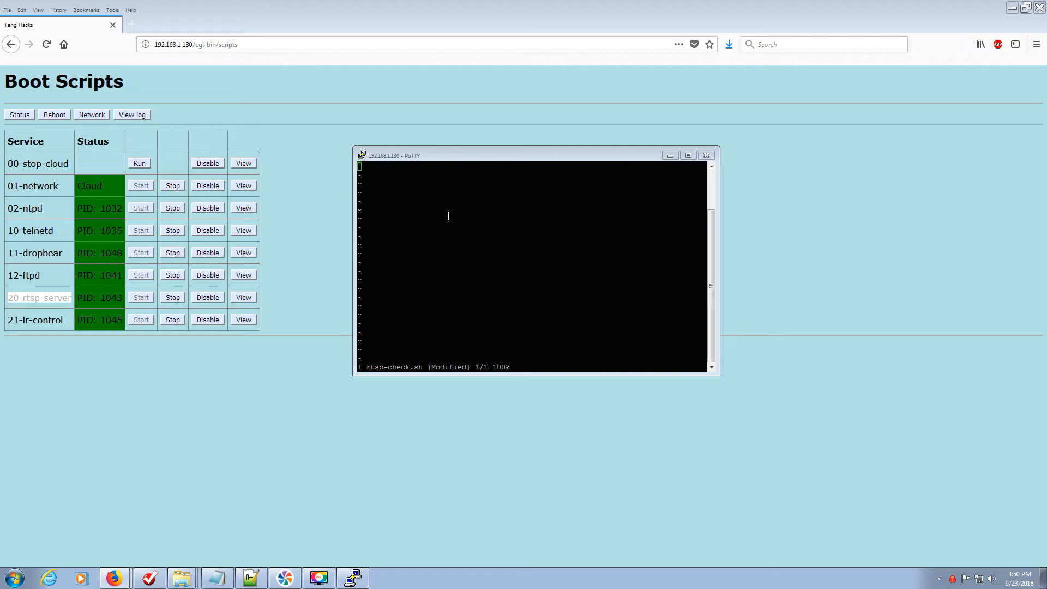
pyautogui.moveTo(358, 168)
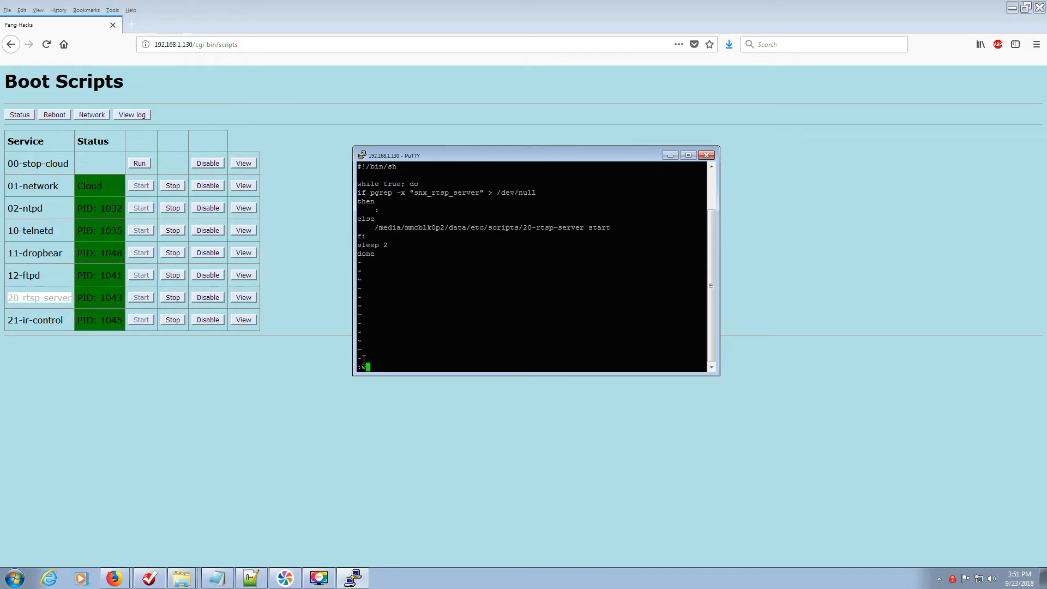
pyautogui.write('wq')
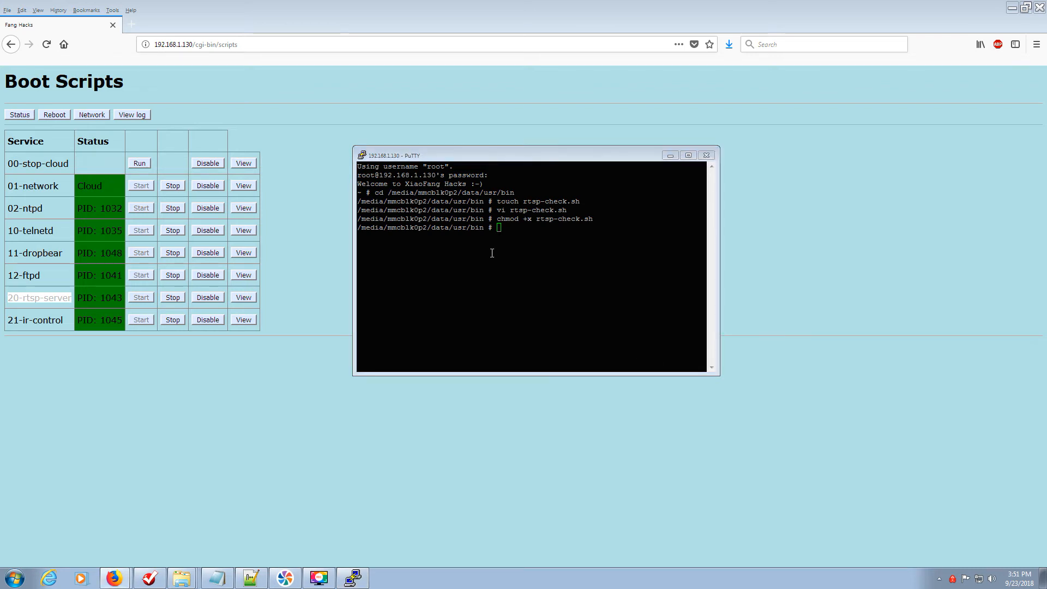
pyautogui.moveTo(497, 249)
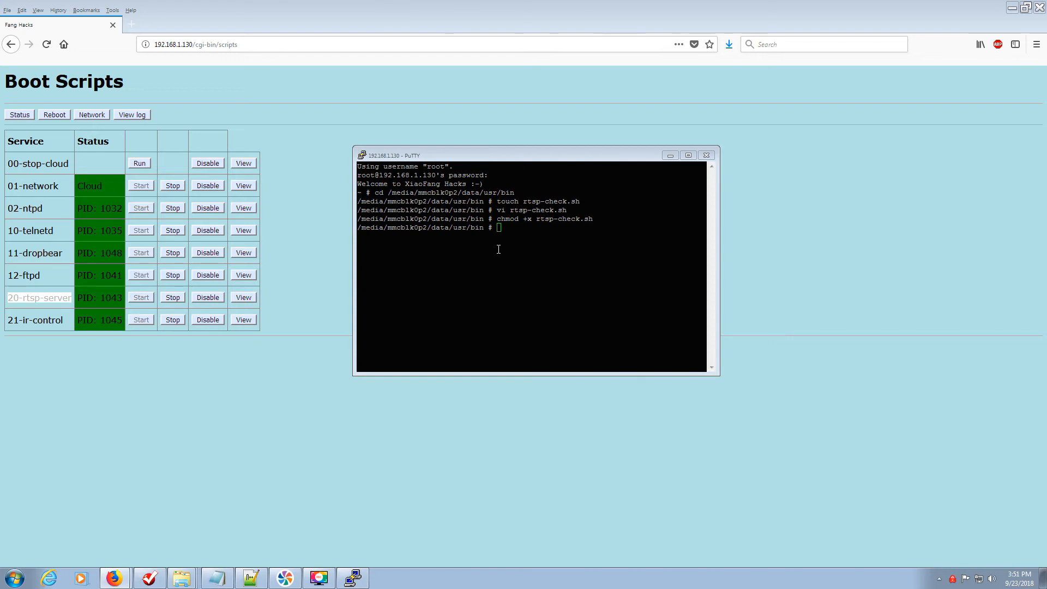
pyautogui.moveTo(49, 330)
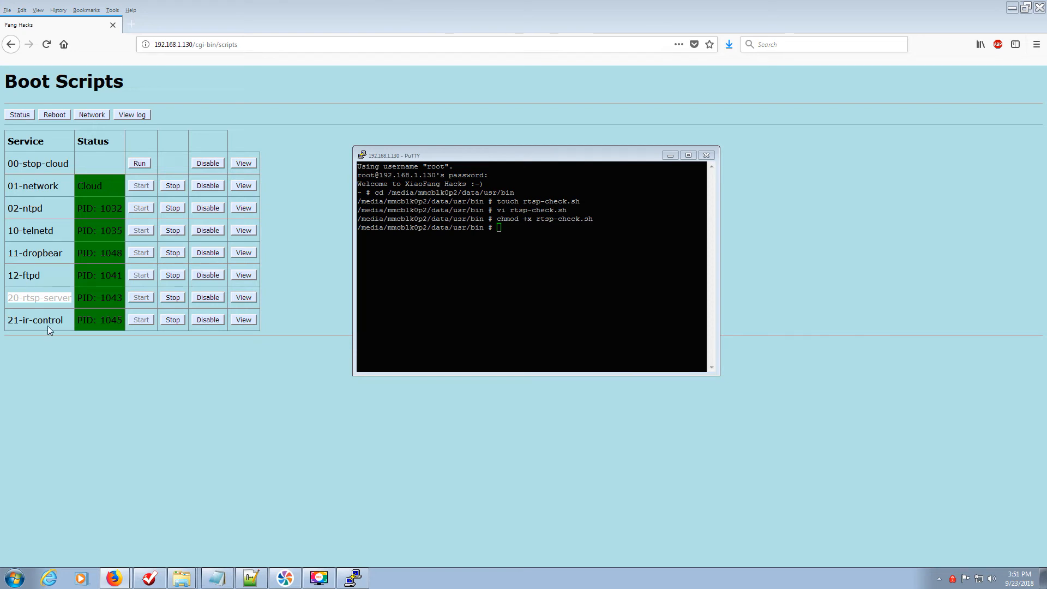
pyautogui.moveTo(501, 235)
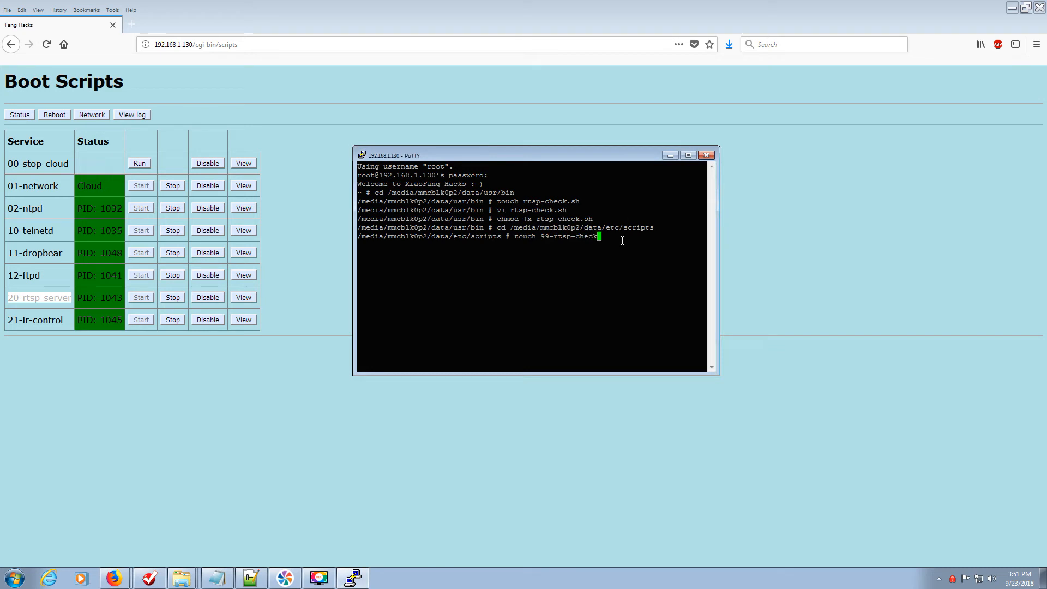
# - Create an empty 99-rtsp-check file in /media/mmcblk0p2/data/etc/scripts
pyautogui.press('Return')
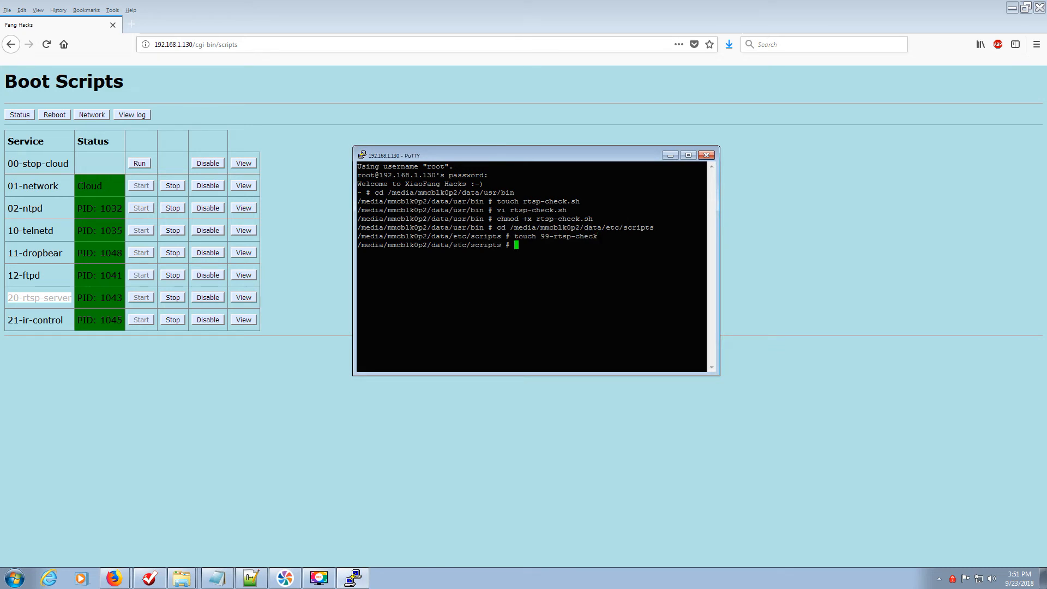
pyautogui.write('vi')
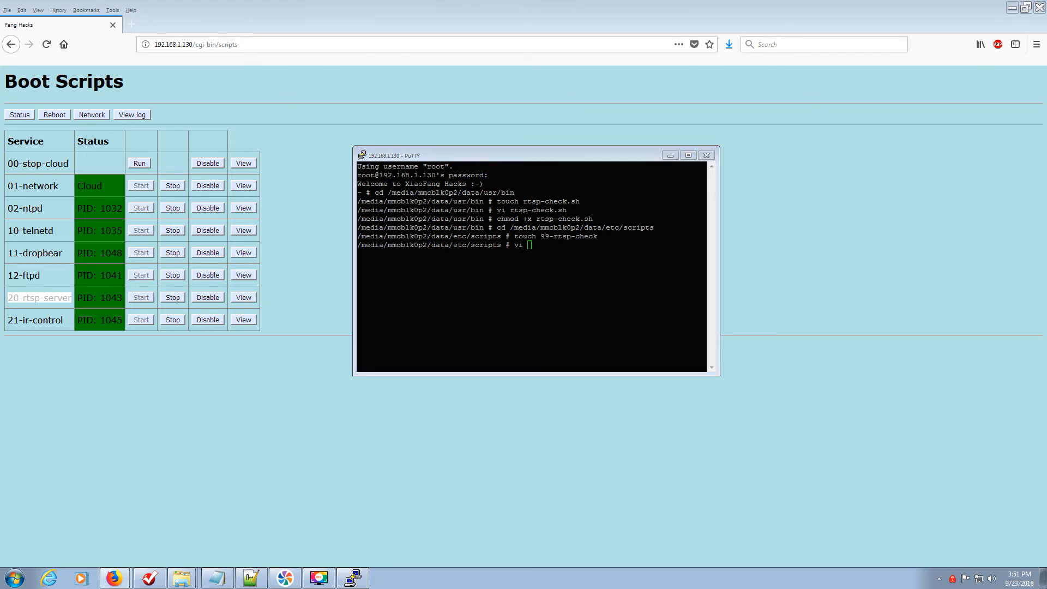
pyautogui.moveTo(652, 296)
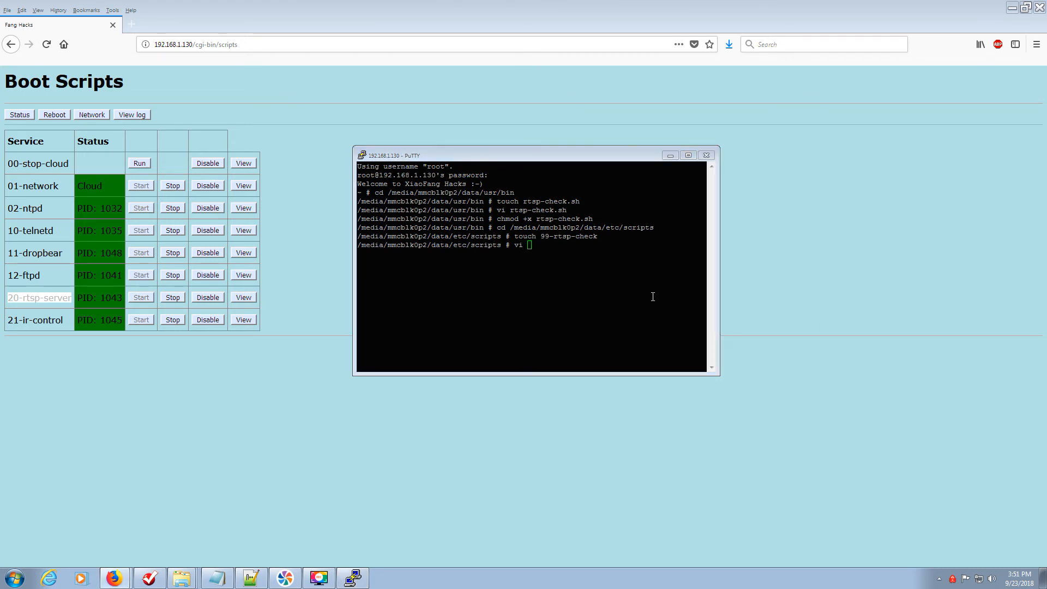
# - Open 99-rtsp-check in vi for the service script
pyautogui.write('99-rtsp-check')
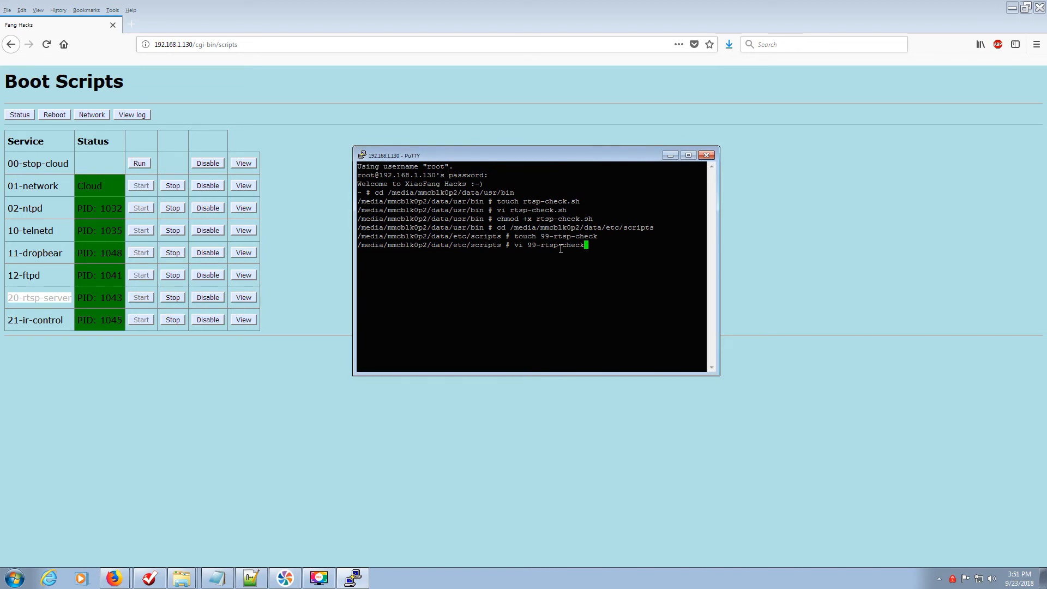
pyautogui.press('Return')
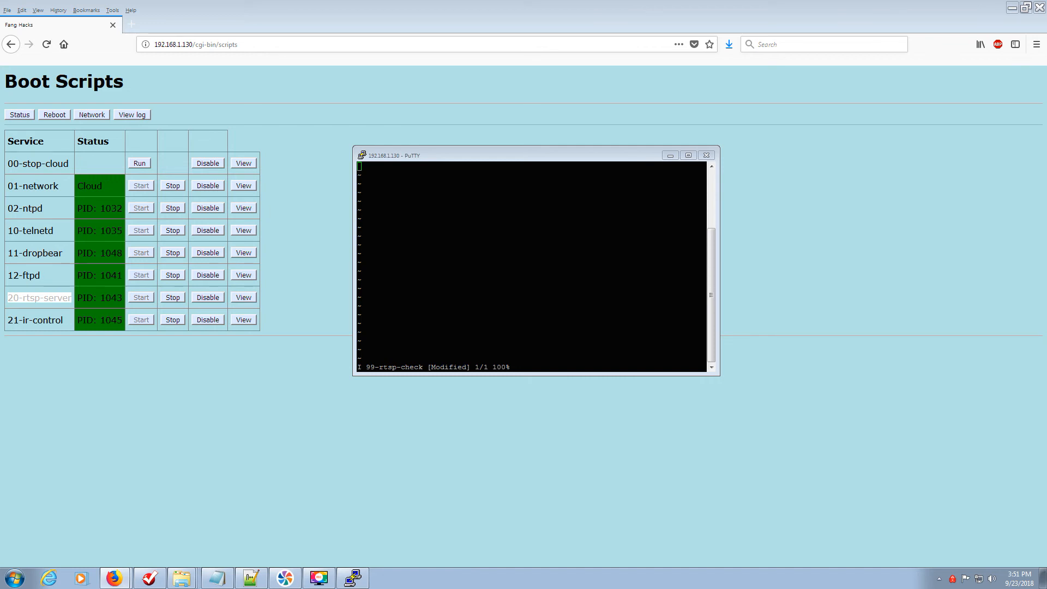
pyautogui.moveTo(367, 169)
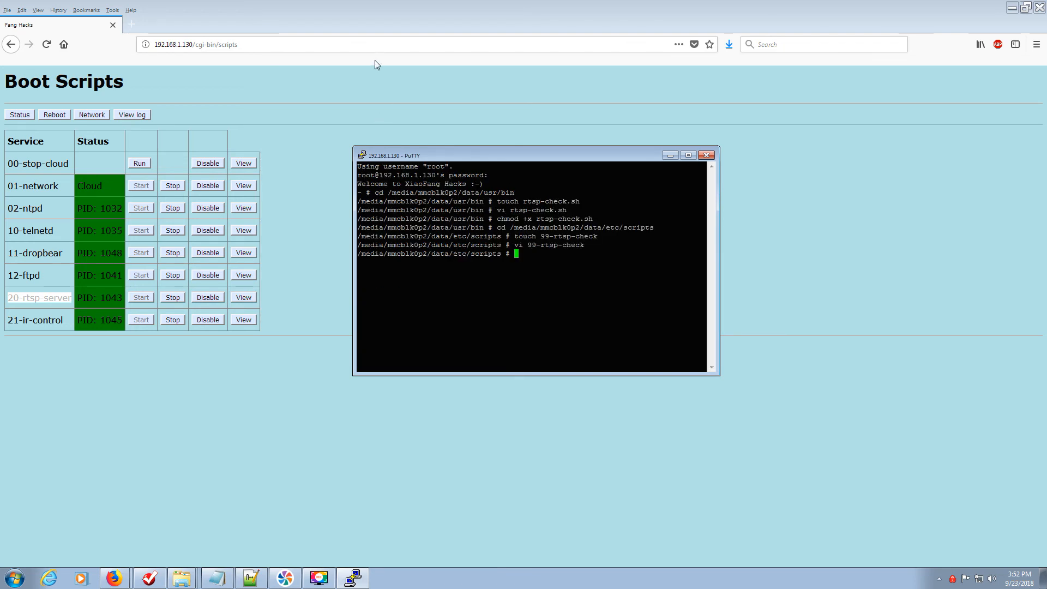
pyautogui.moveTo(296, 403)
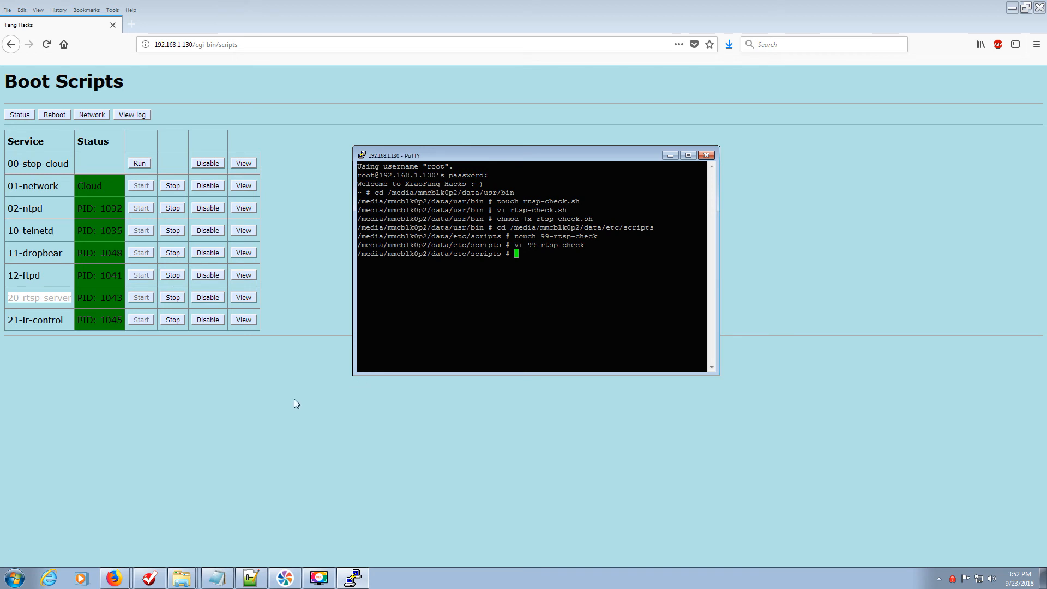
# - Reload the Boot Scripts page until 99-rtsp-check appears in the list
pyautogui.click(46, 44)
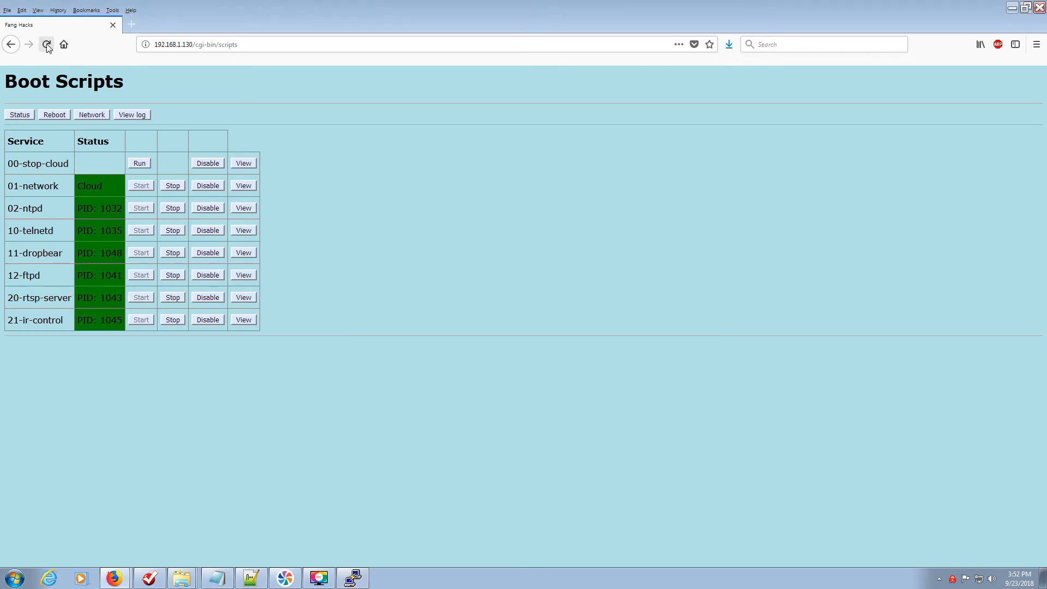
pyautogui.click(46, 44)
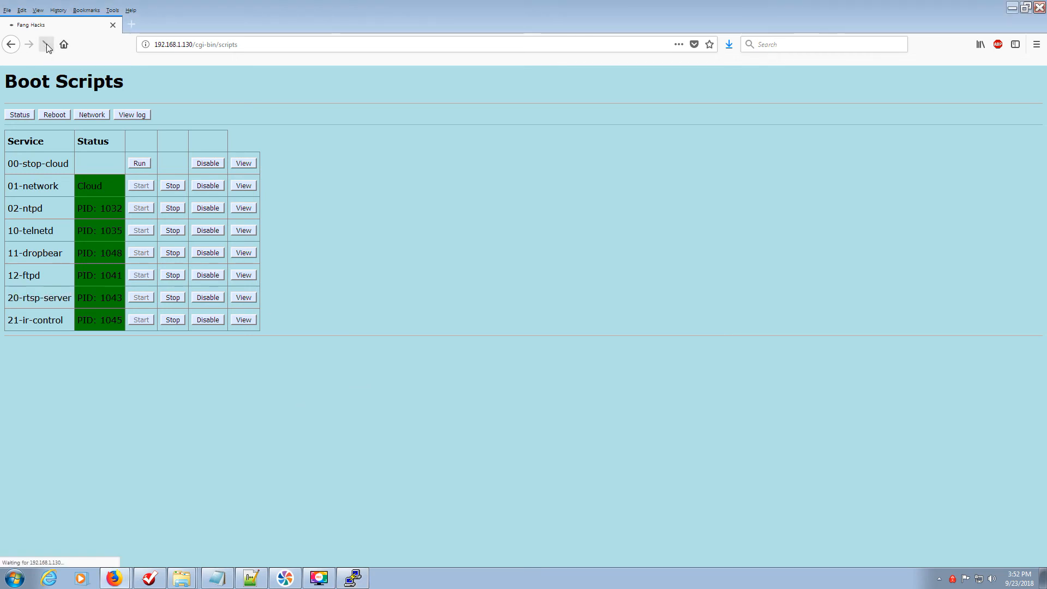
pyautogui.click(46, 44)
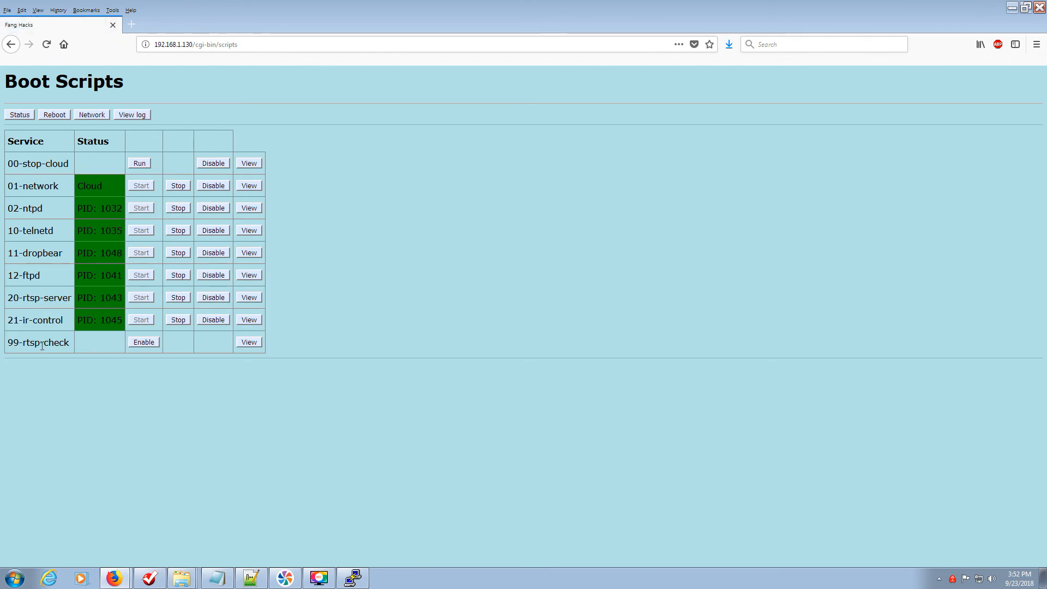
pyautogui.click(143, 341)
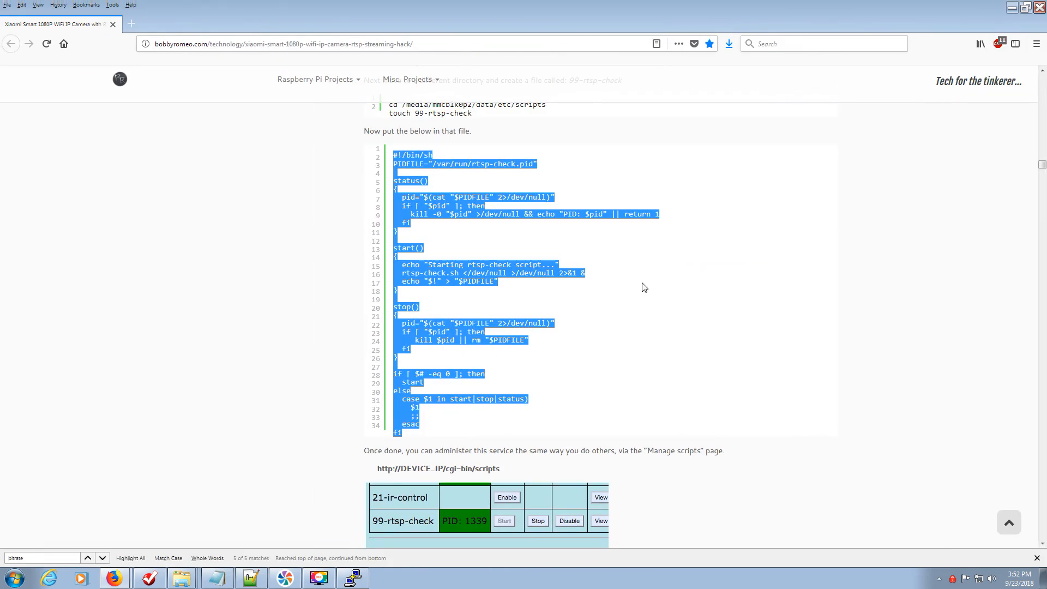
# - Scroll the tutorial to the 99-rtsp-check code under RTSP Check Service
pyautogui.scroll(-3)
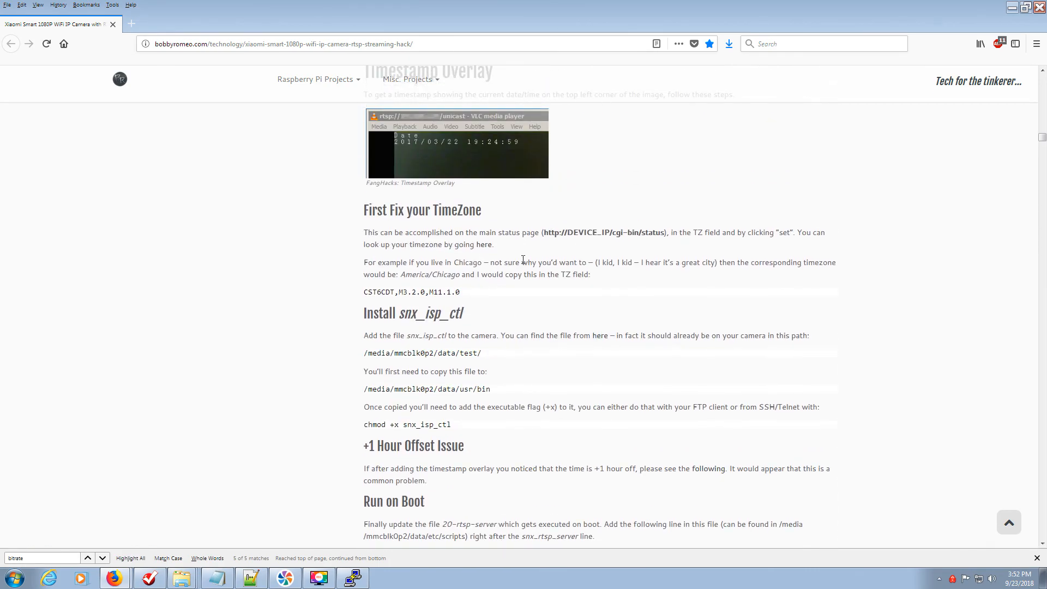
pyautogui.scroll(-3)
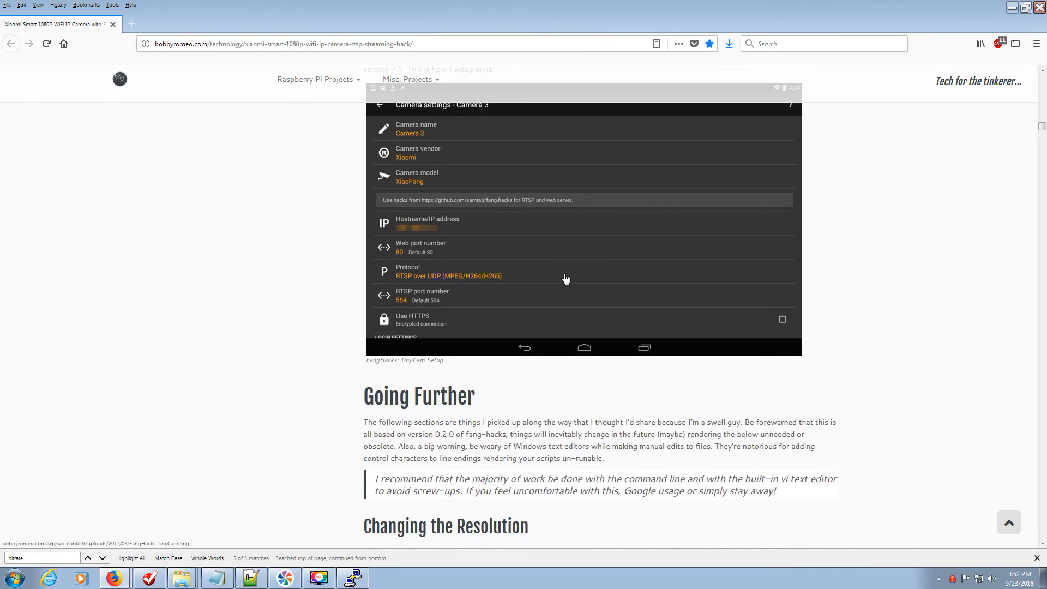
pyautogui.scroll(-3)
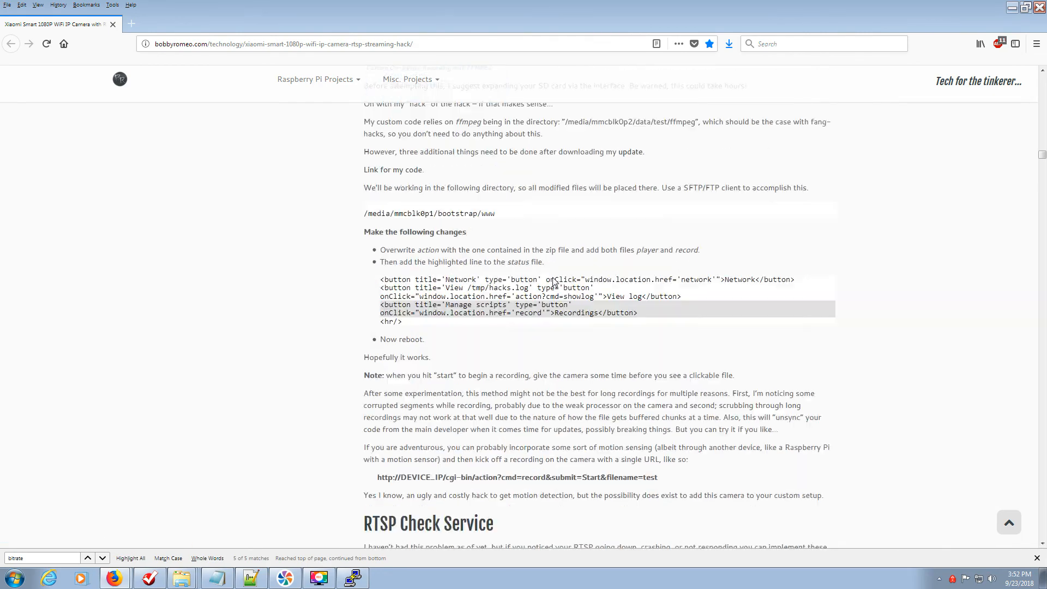
pyautogui.scroll(-3)
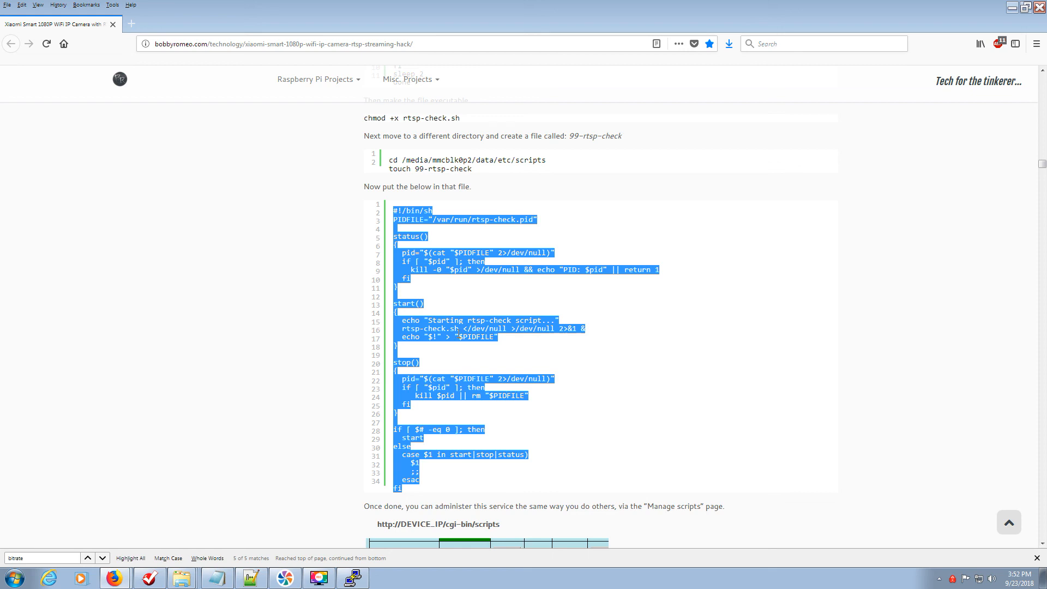
pyautogui.moveTo(707, 220)
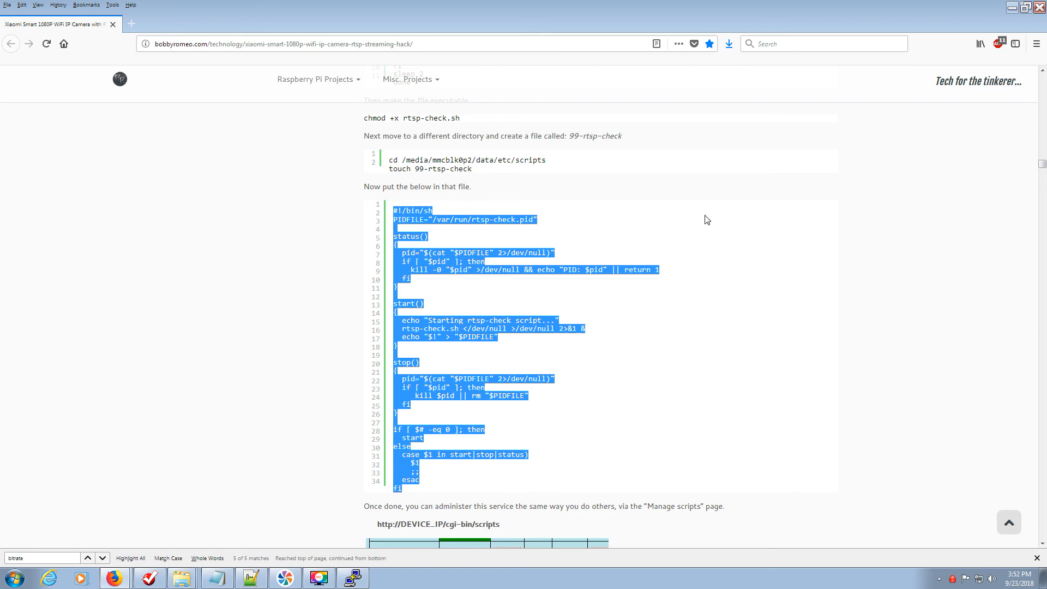
pyautogui.moveTo(548, 351)
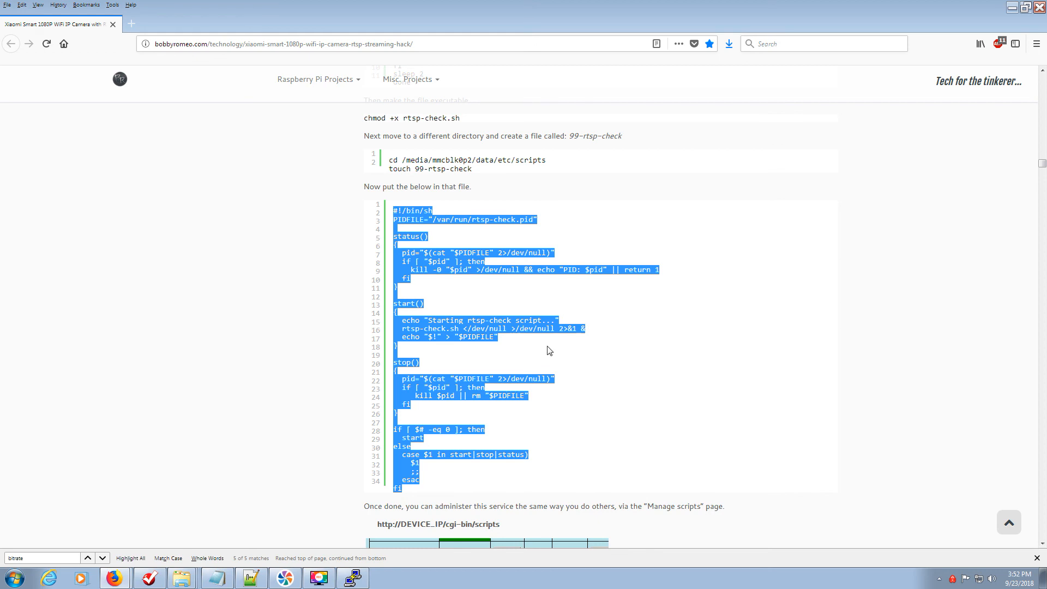
pyautogui.moveTo(539, 269)
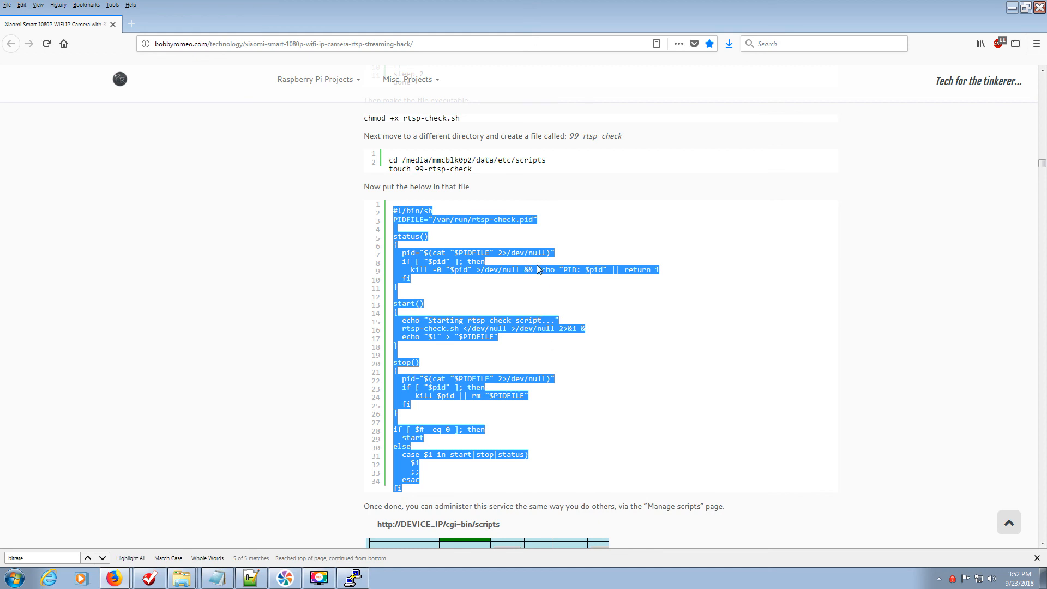
pyautogui.moveTo(750, 267)
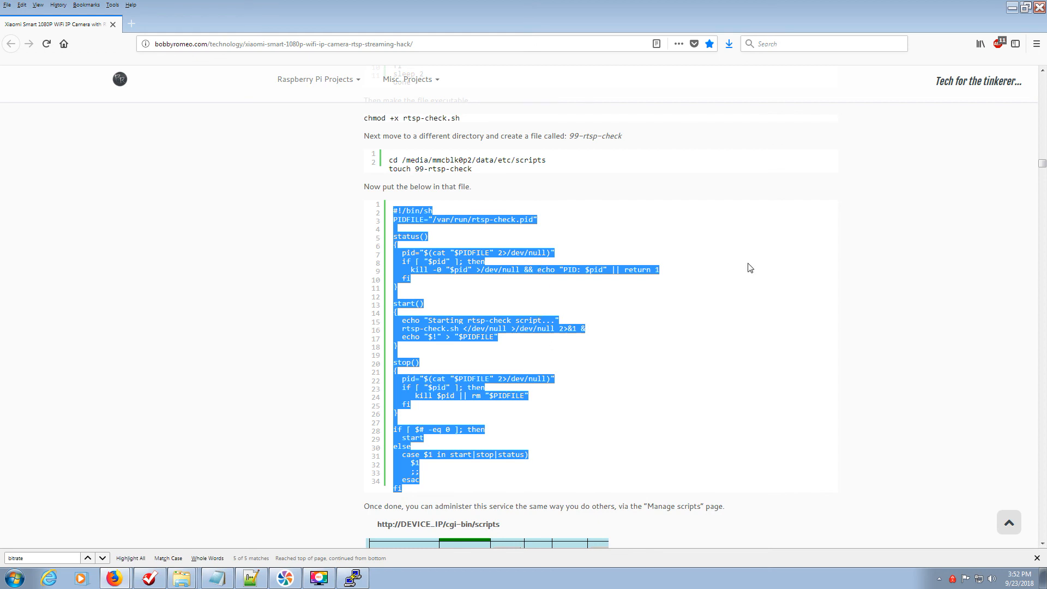